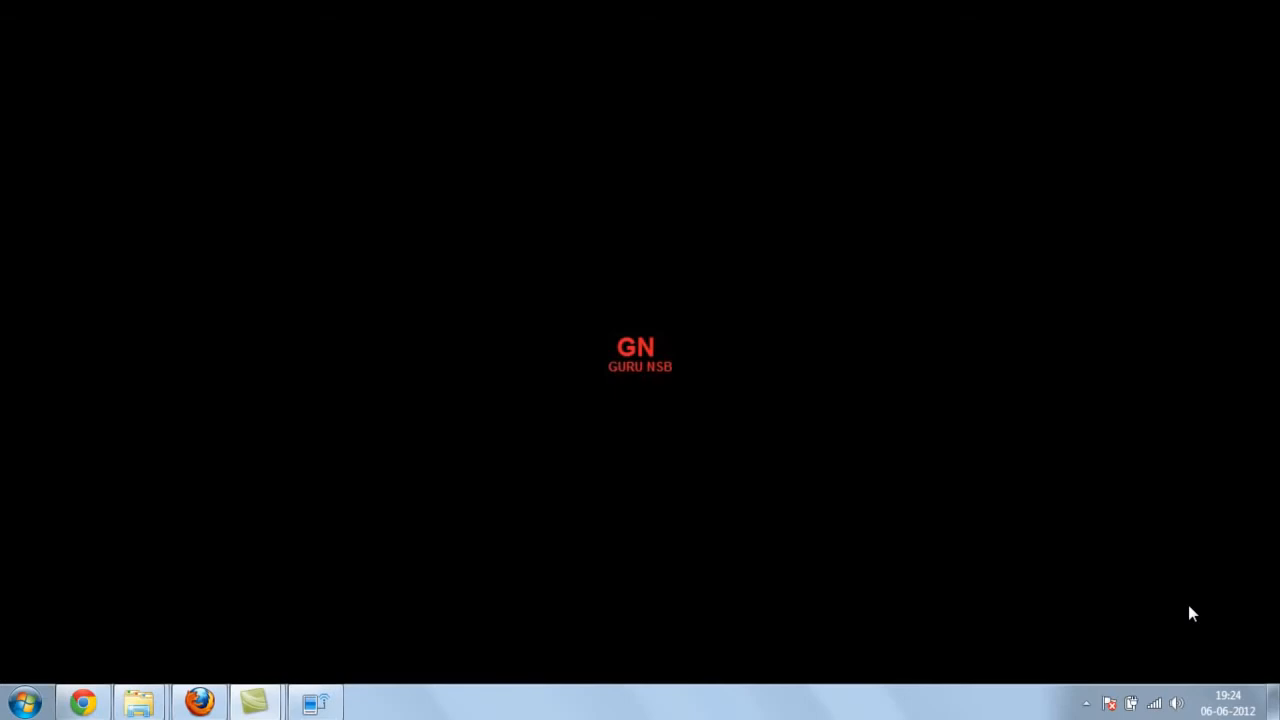
mouse_move(850, 580)
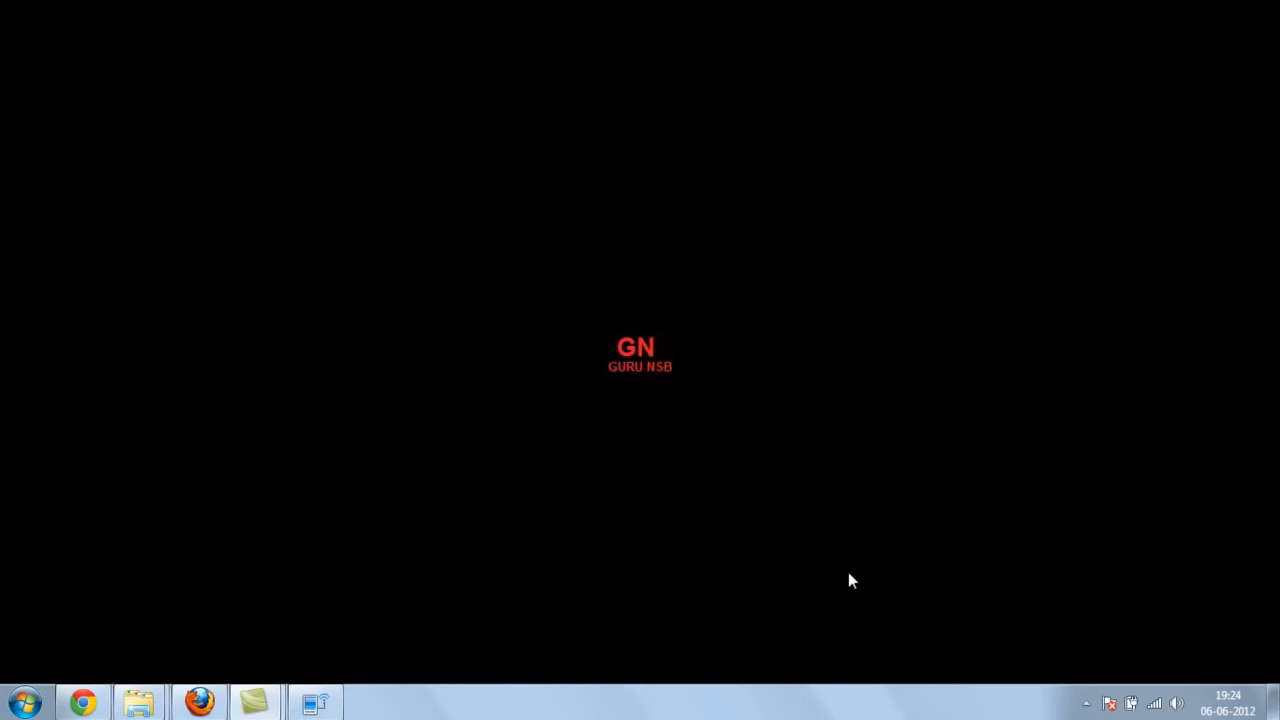
mouse_move(583, 540)
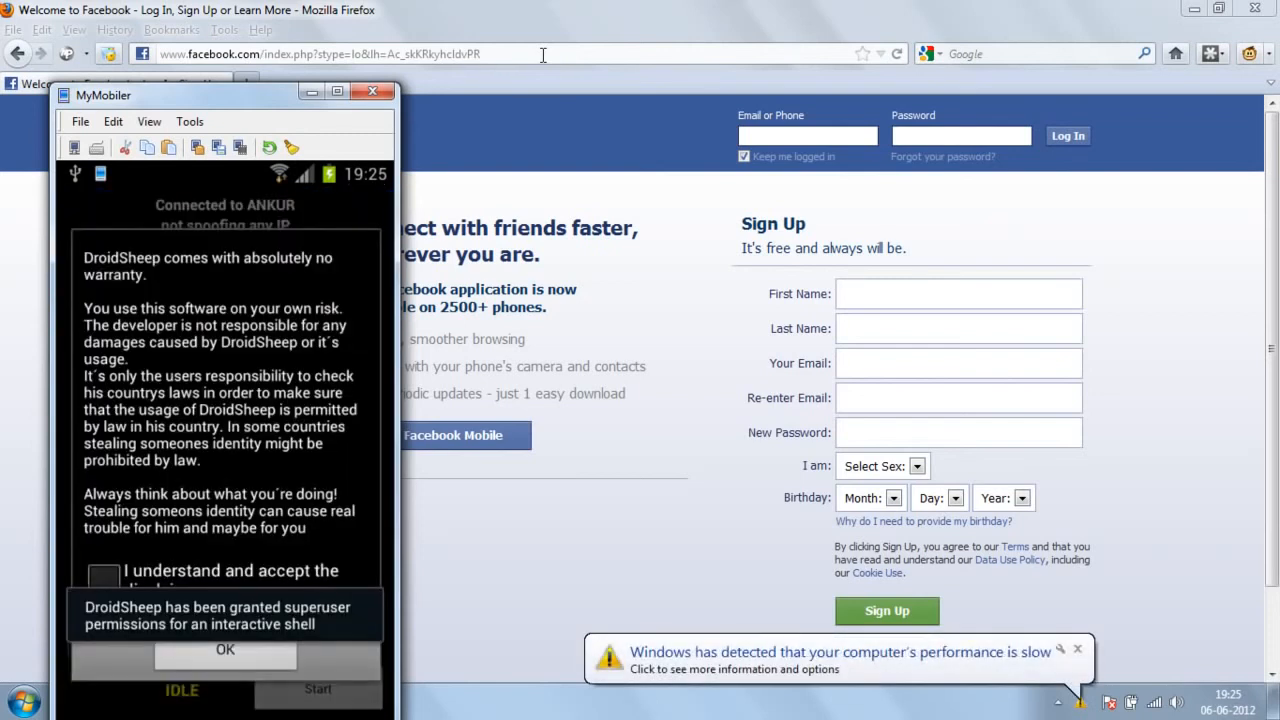
Tick 'I understand and accept the disclaimer' and confirm with OK
left_click(104, 580)
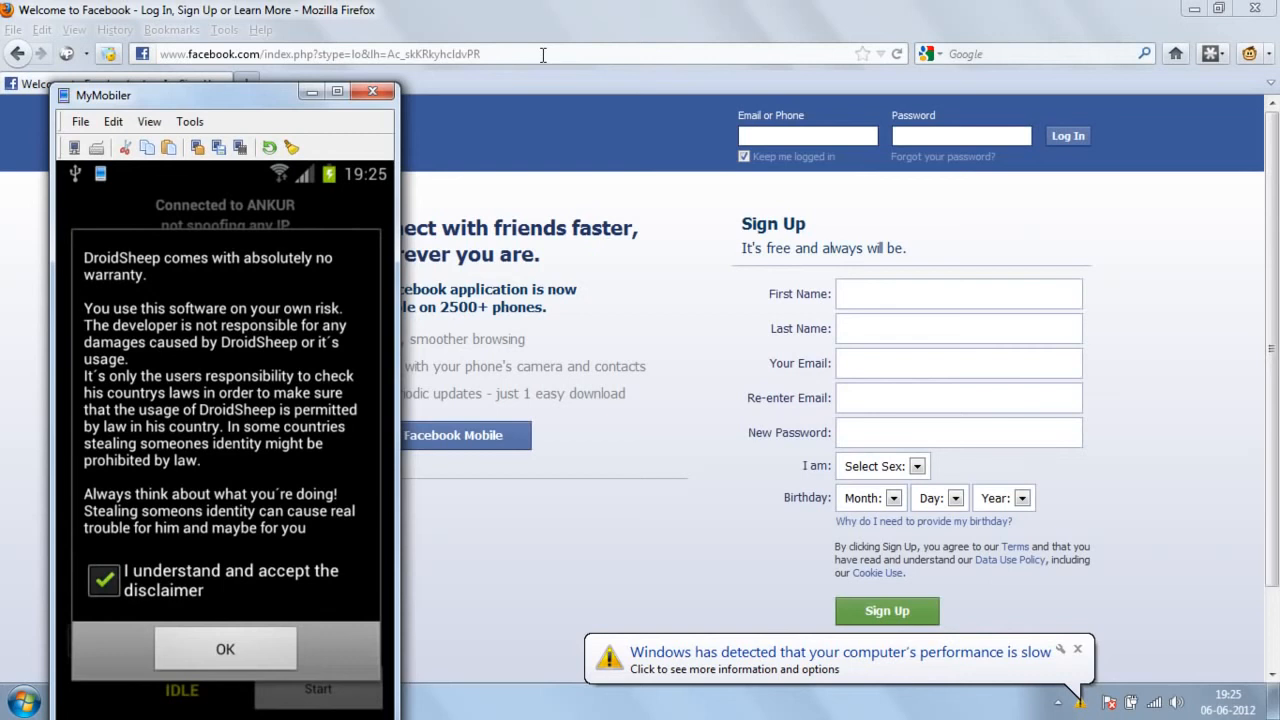
left_click(225, 649)
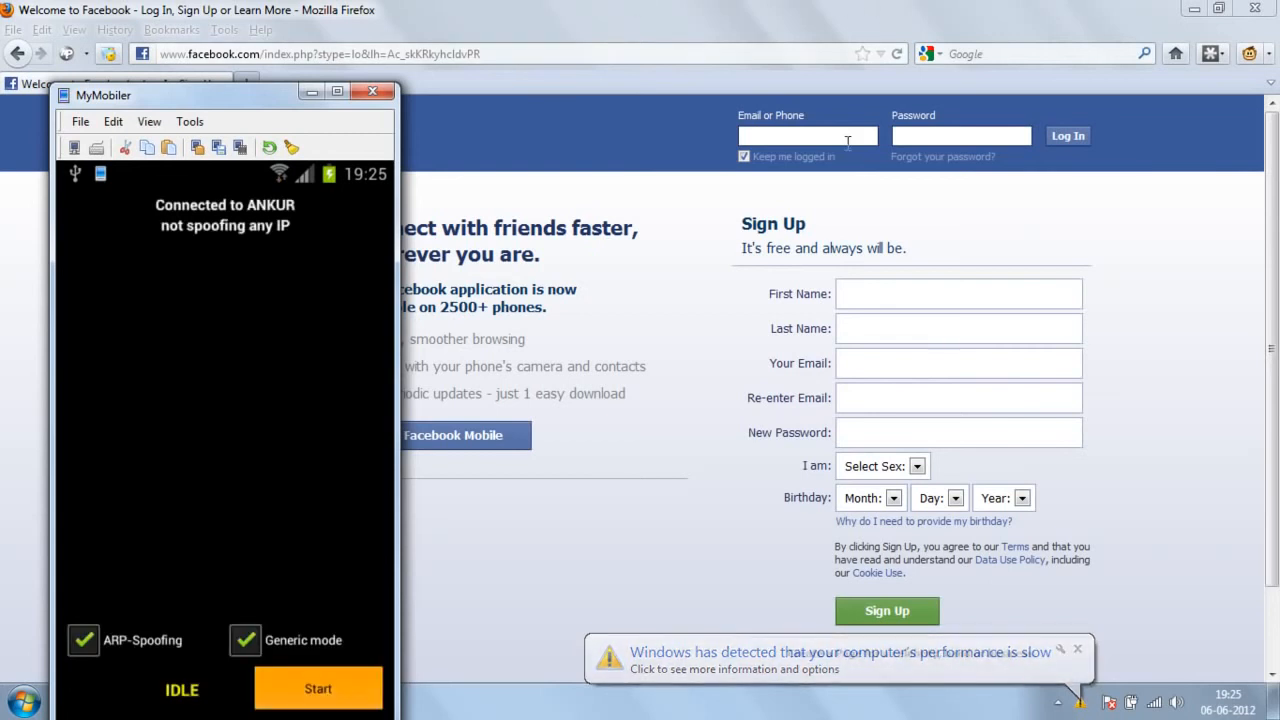
Start DroidSheep with ARP-Spoofing and Generic mode, spoofing 192.168.0.1
left_click(318, 688)
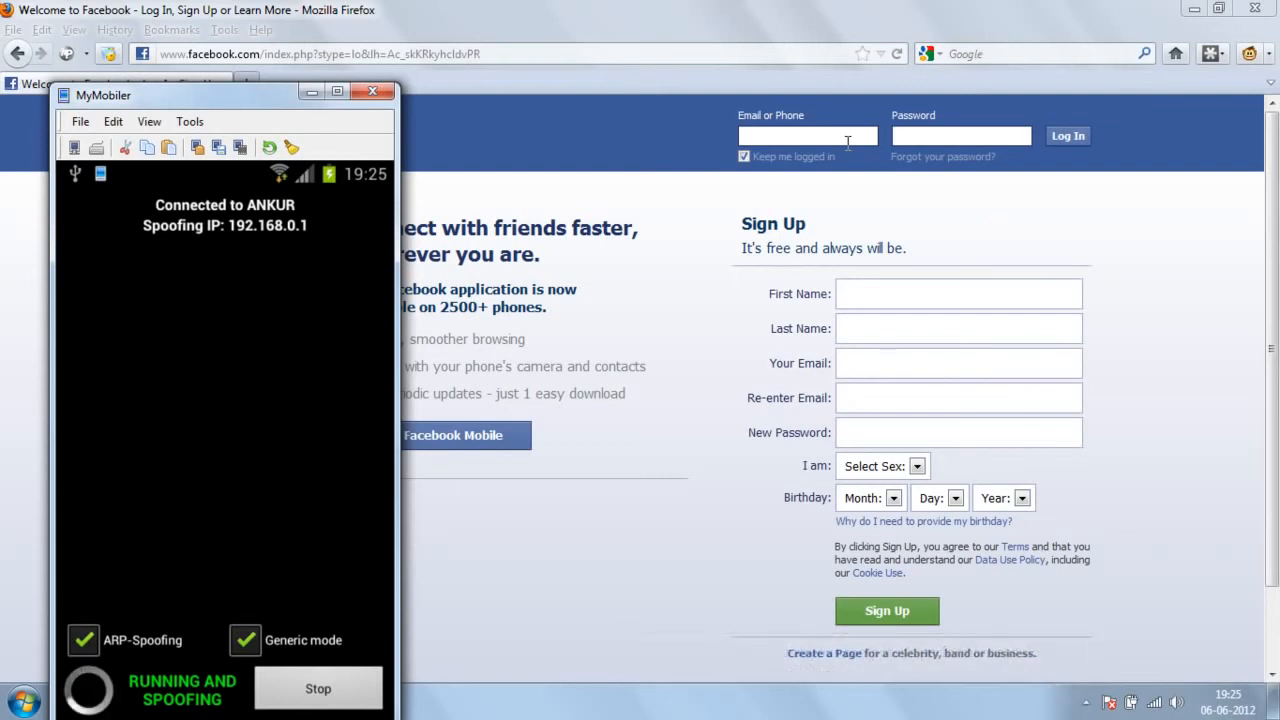
type("h")
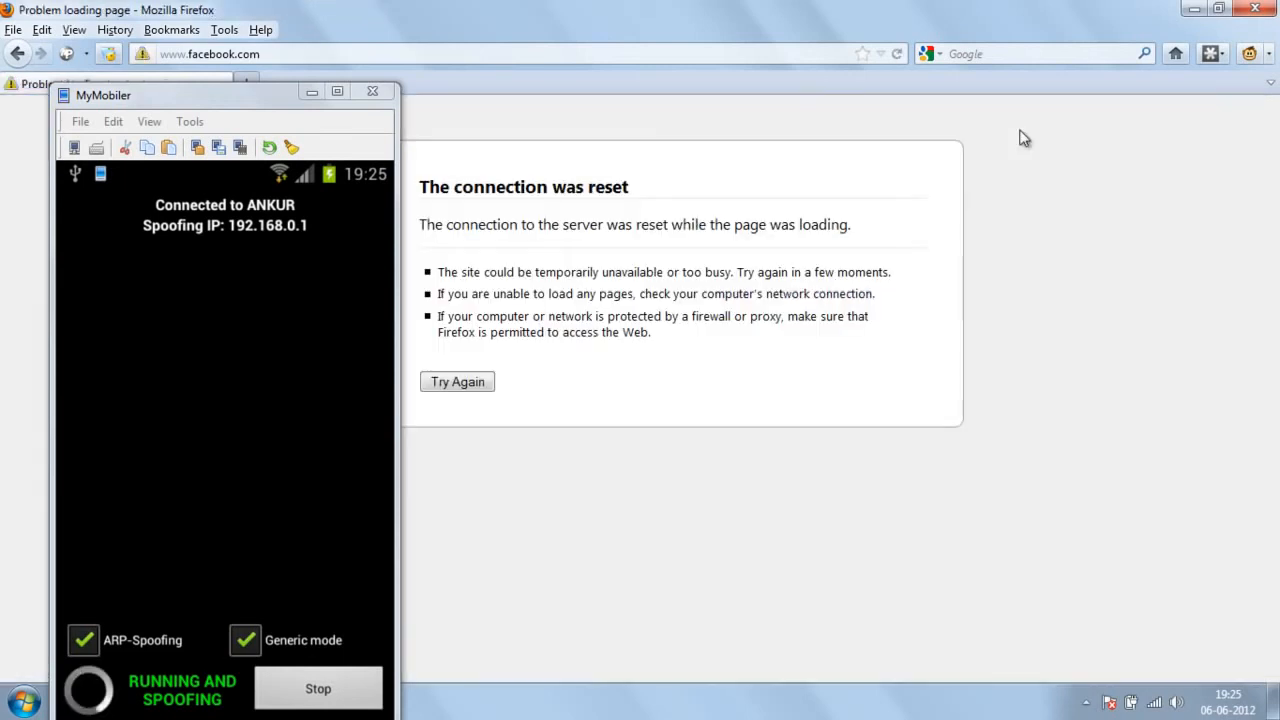
Retry loading facebook.com from Firefox's 'The connection was reset' page
left_click(457, 381)
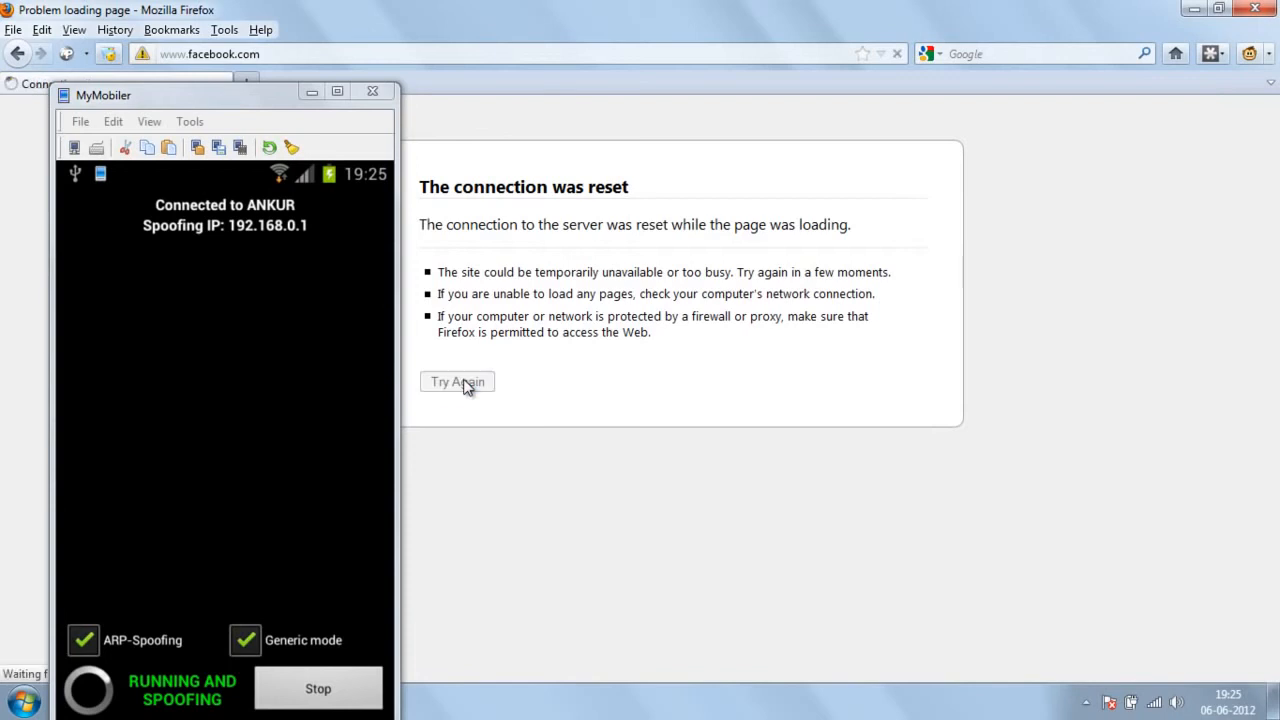
left_click(457, 382)
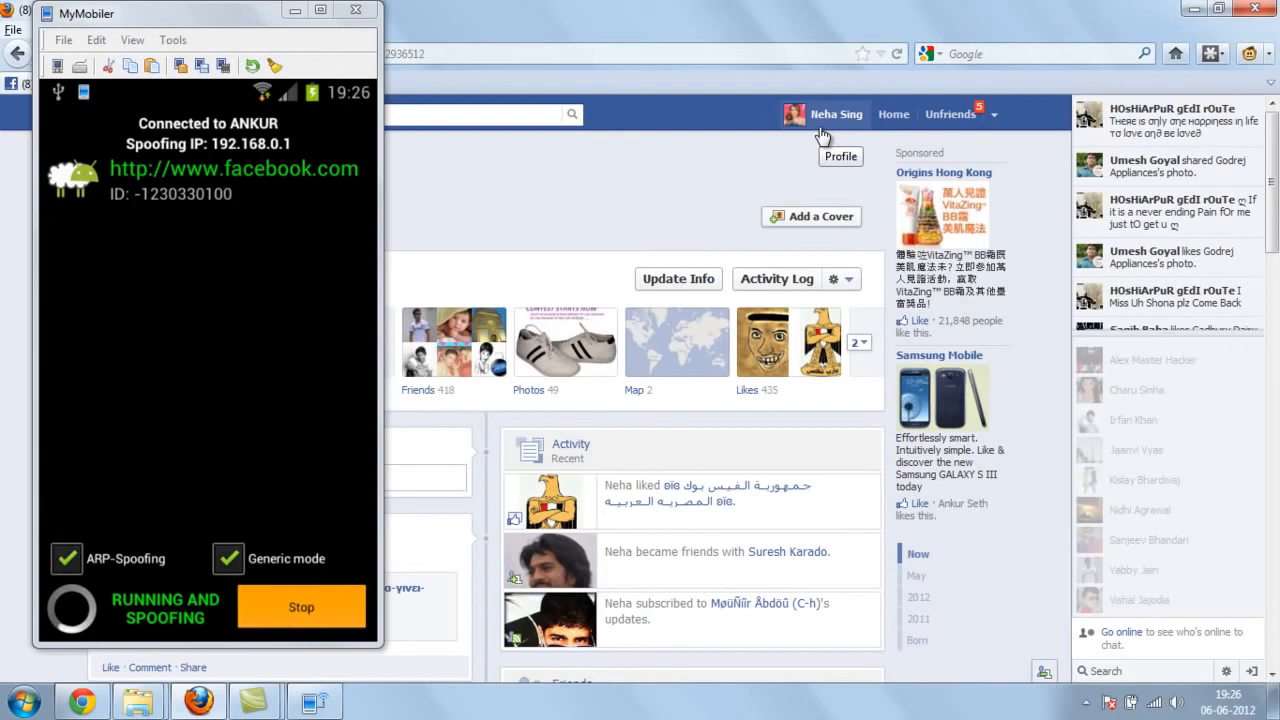
left_click(301, 607)
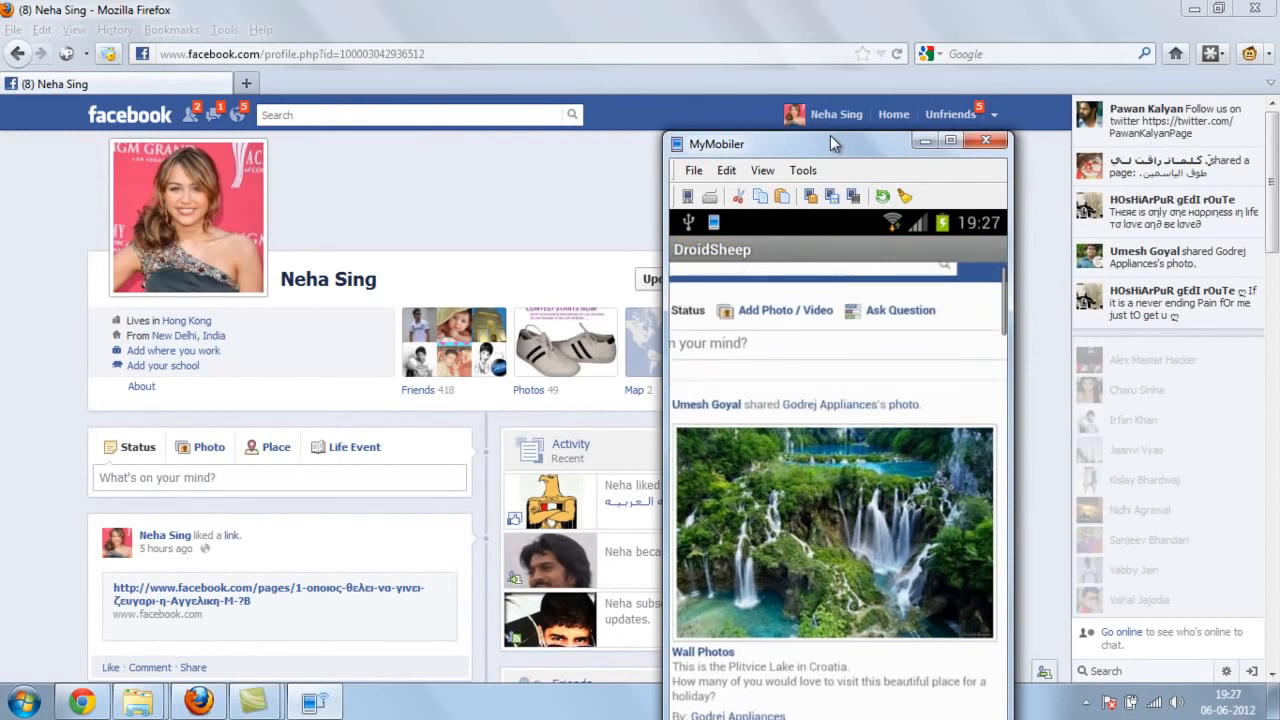
left_click(891, 114)
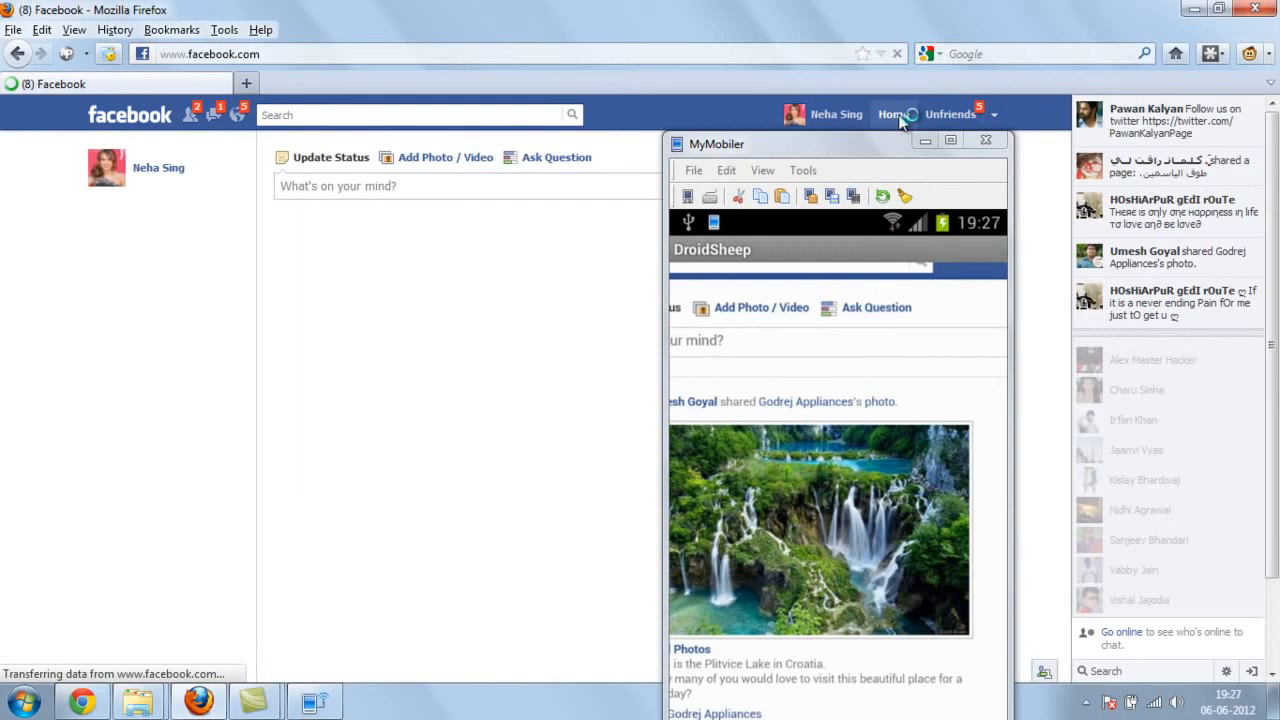
left_click(890, 113)
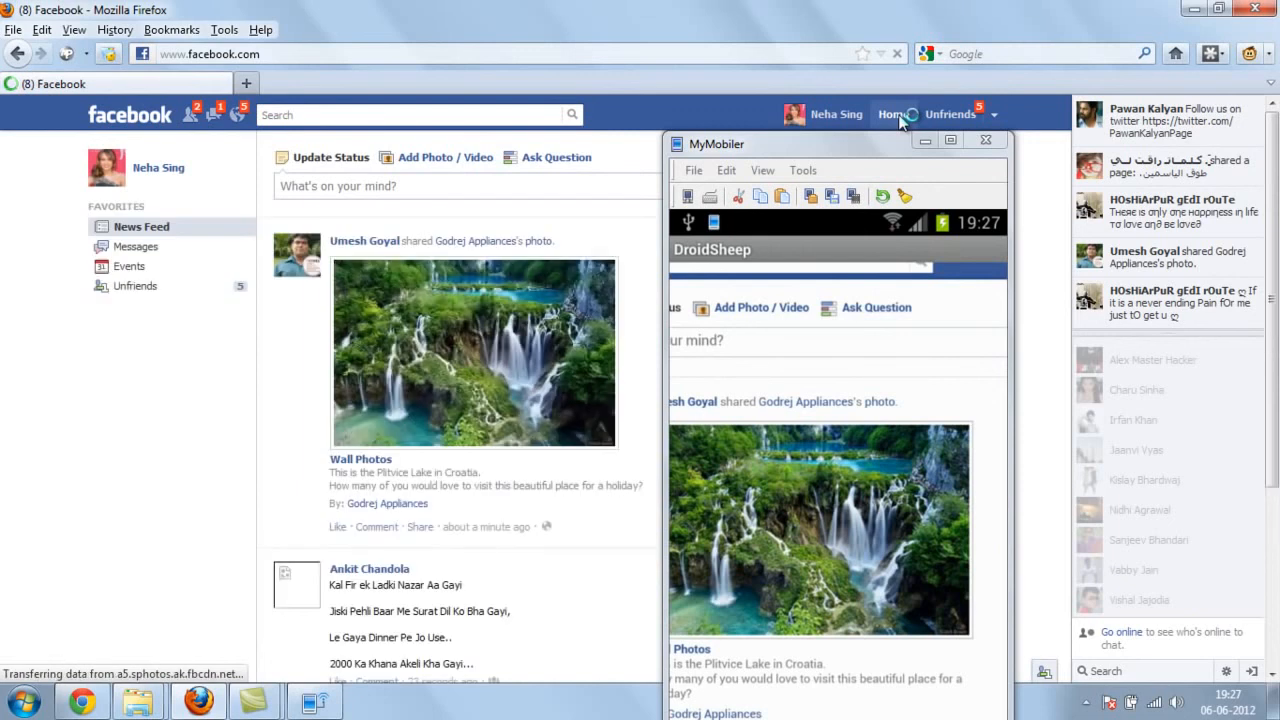
left_click(890, 114)
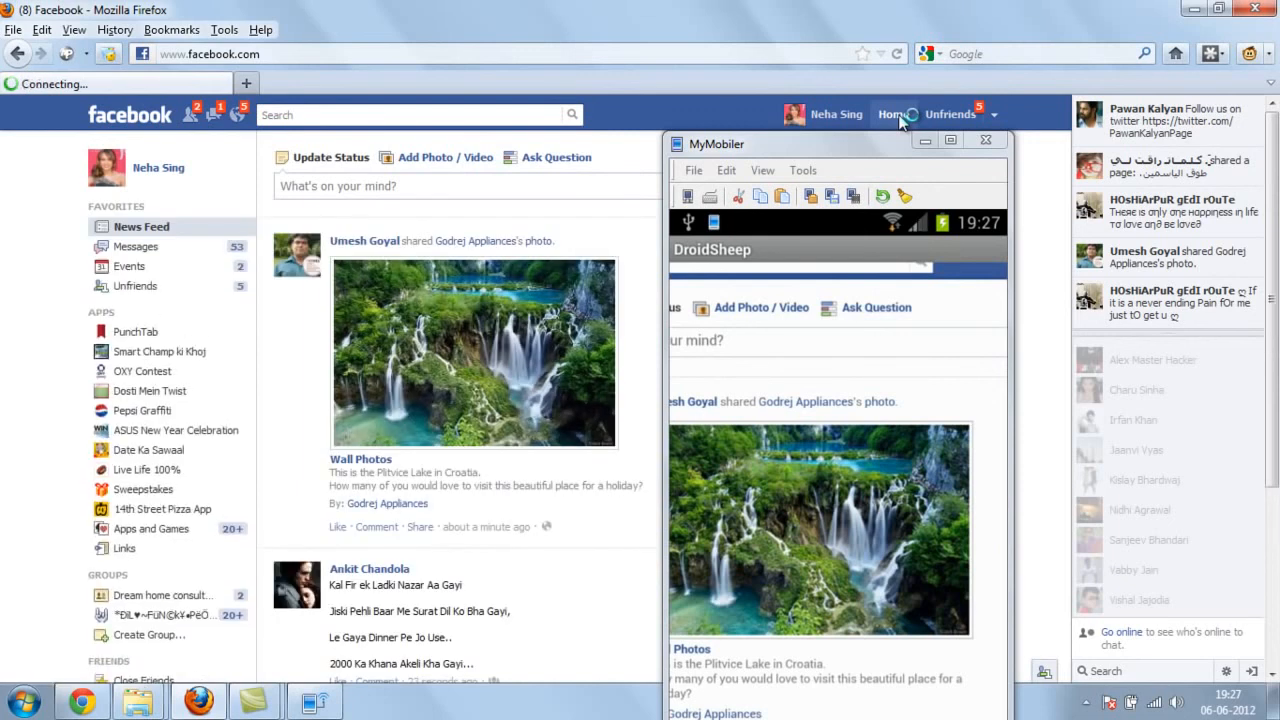